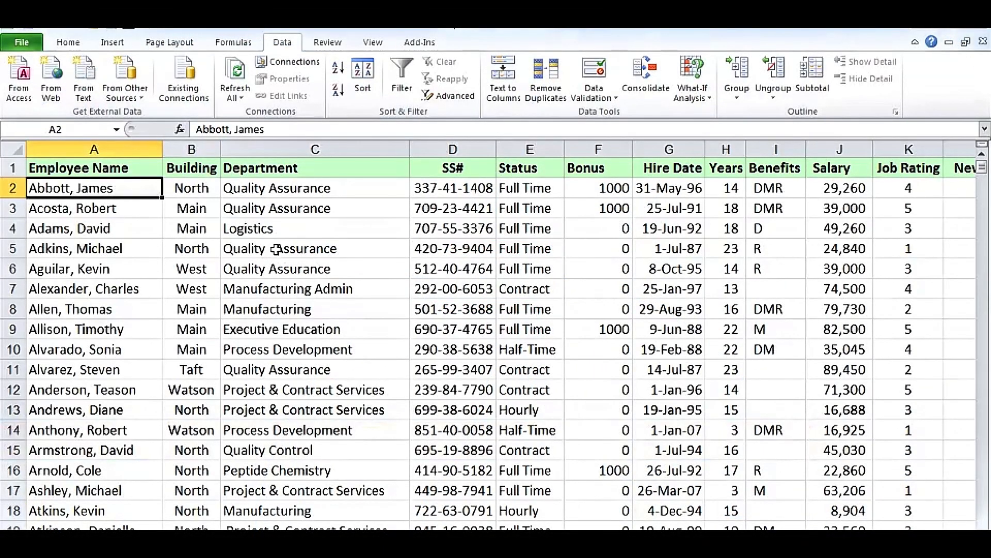
Sort the employee table A to Z by Department so space-padded entries rise to the top
{"action": "left_click", "coordinate": [314, 248]}
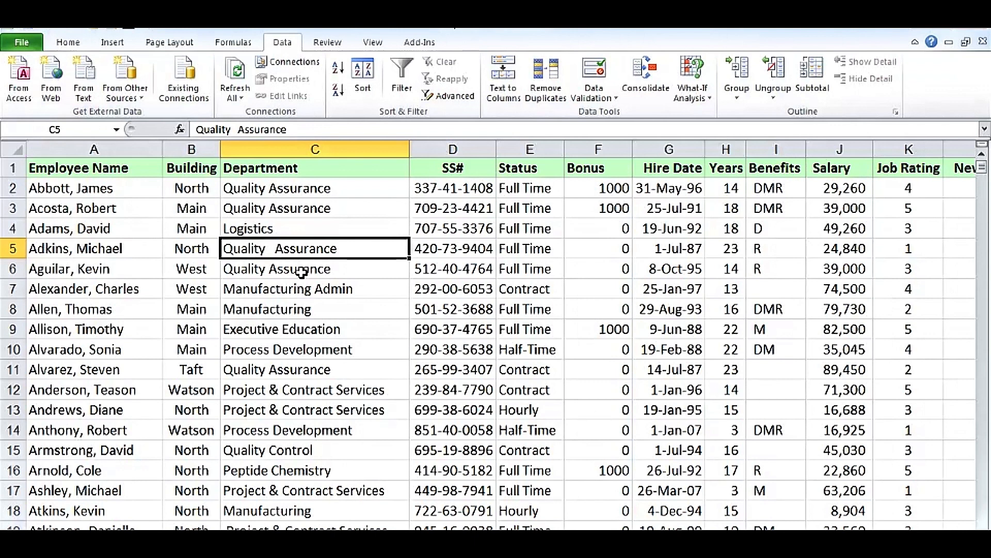
{"action": "mouse_move", "coordinate": [336, 274]}
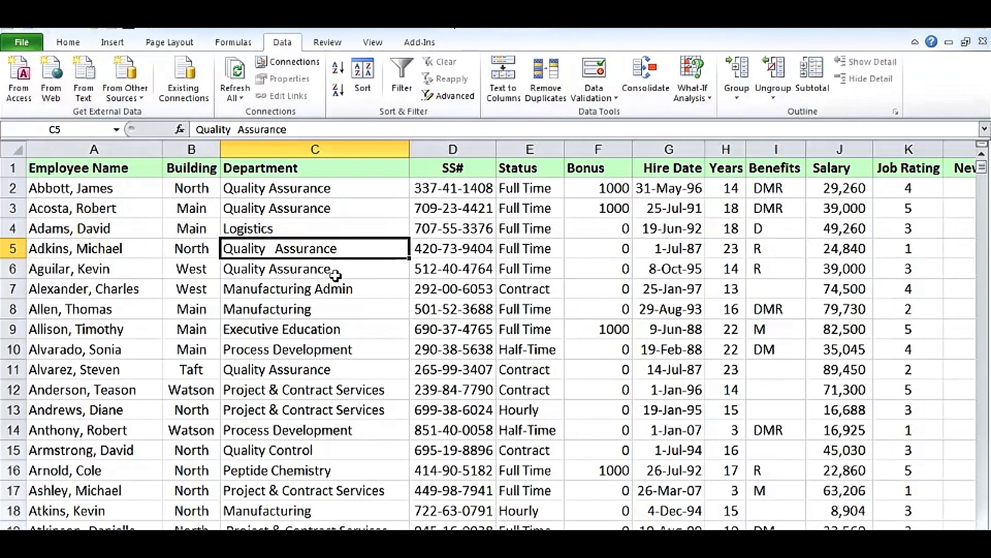
{"action": "mouse_move", "coordinate": [375, 202]}
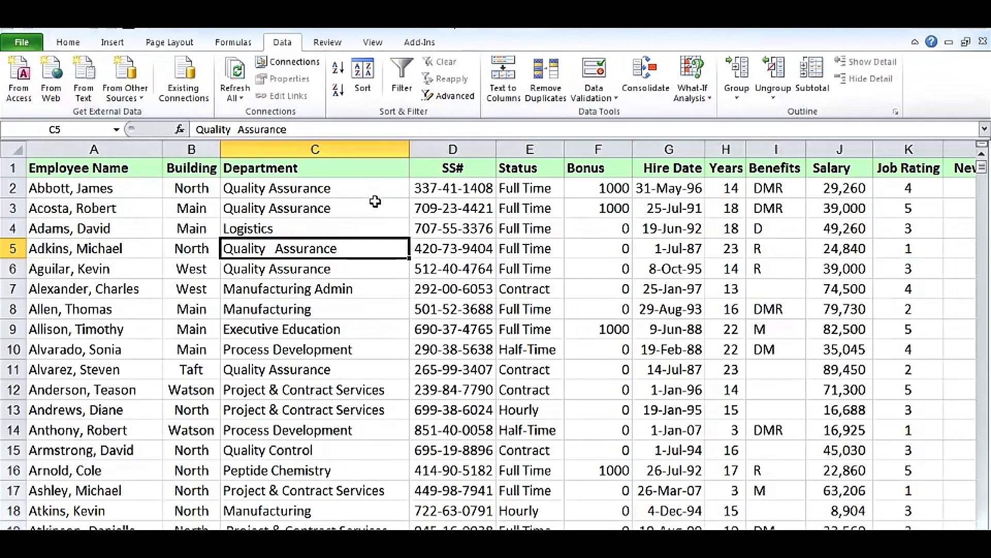
{"action": "left_click", "coordinate": [314, 208]}
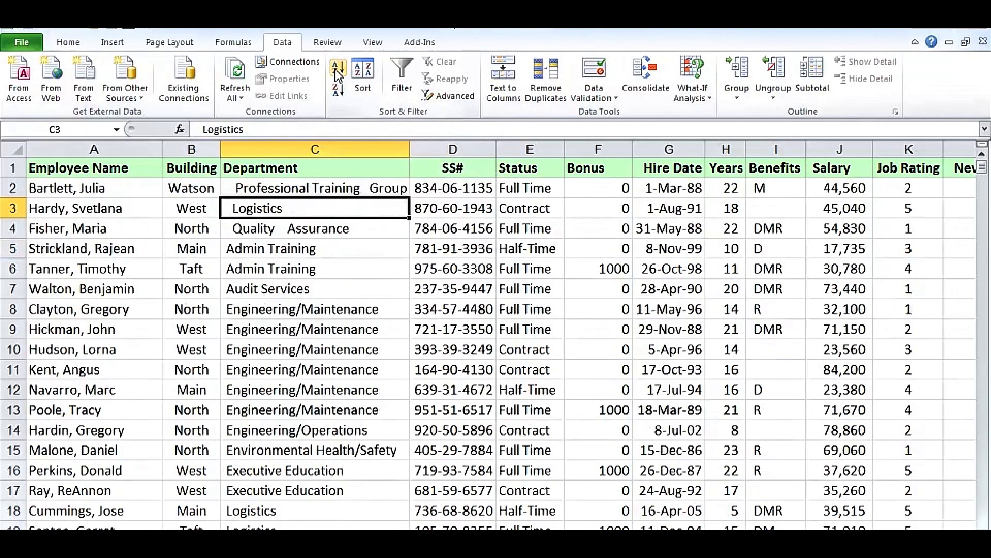
{"action": "mouse_move", "coordinate": [337, 75]}
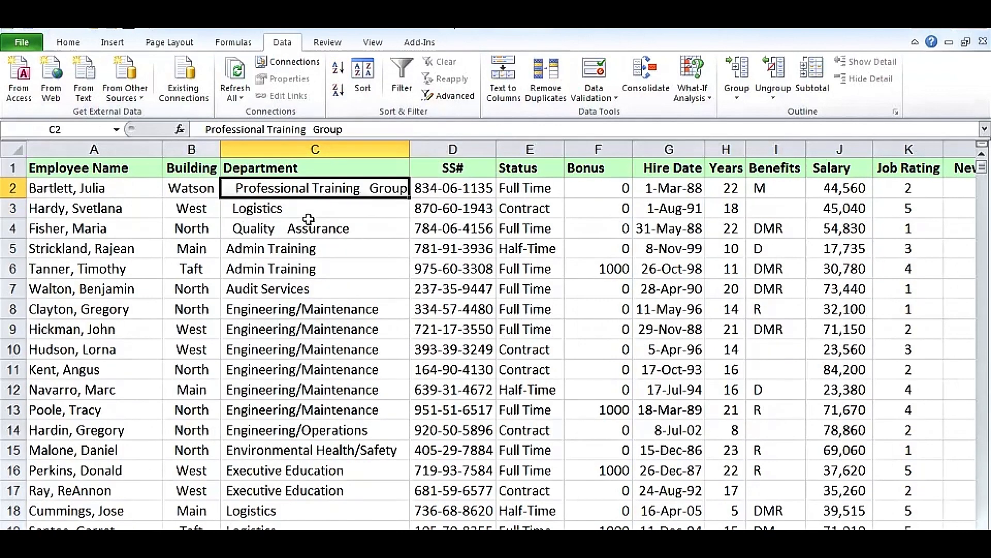
{"action": "mouse_move", "coordinate": [259, 207]}
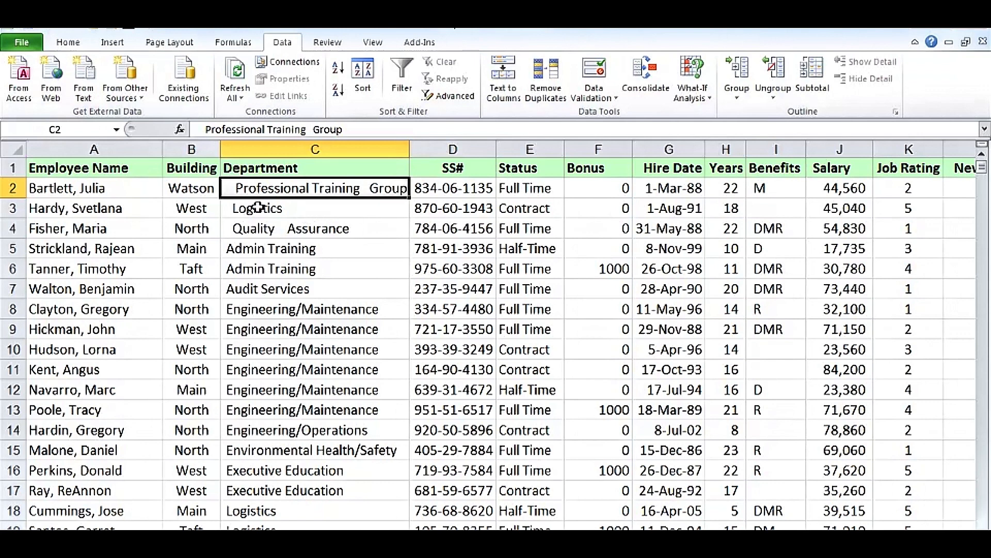
Scroll through the sorted list inspecting spaced-out entries like Quality Assurance and Research/Development
{"action": "left_click", "coordinate": [315, 228]}
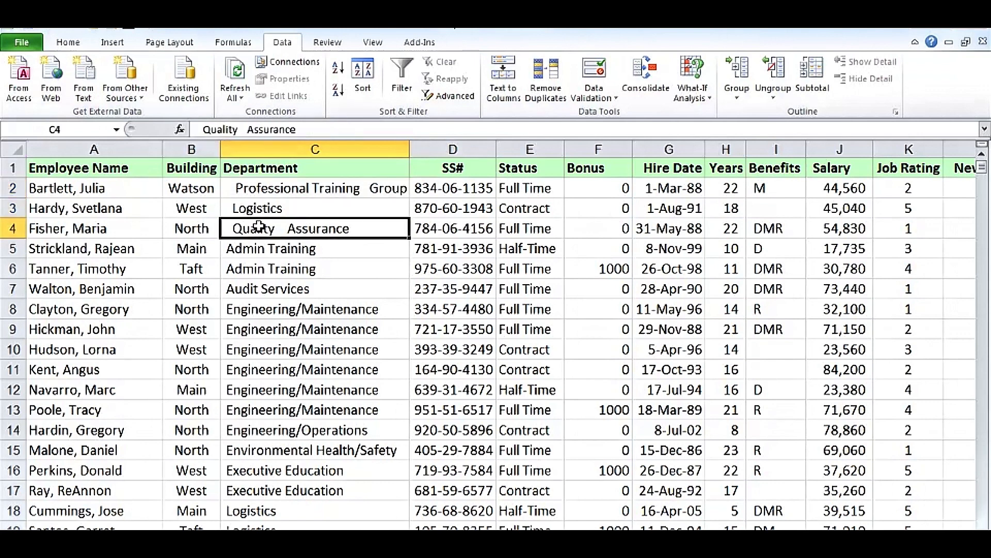
{"action": "scroll", "scroll_direction": "down", "scroll_amount": 3}
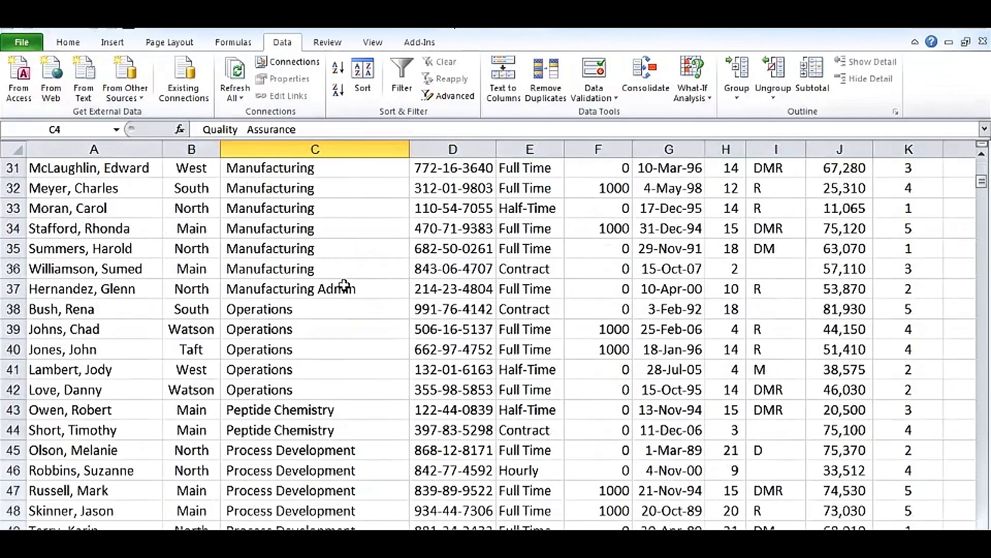
{"action": "scroll", "scroll_direction": "down", "scroll_amount": 3}
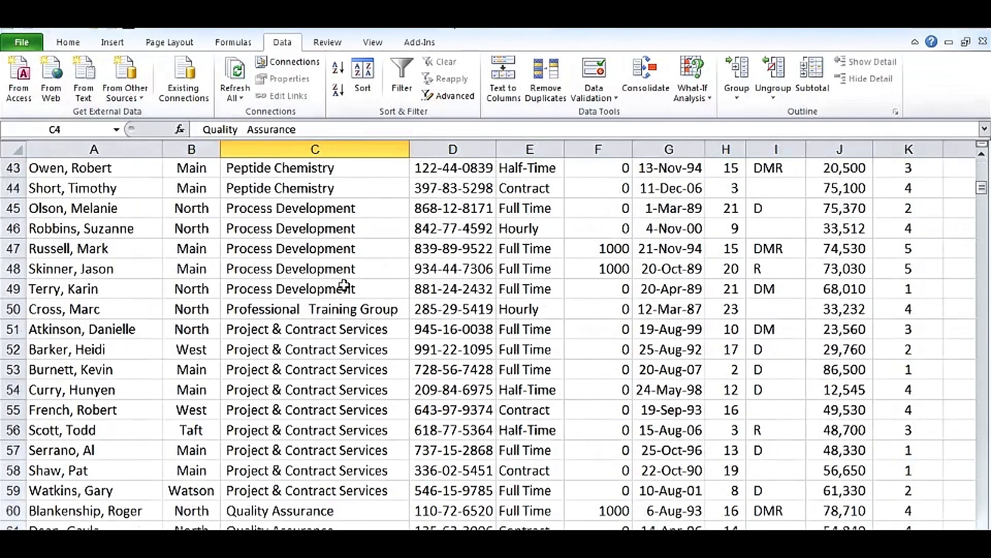
{"action": "scroll", "scroll_direction": "down", "scroll_amount": 3}
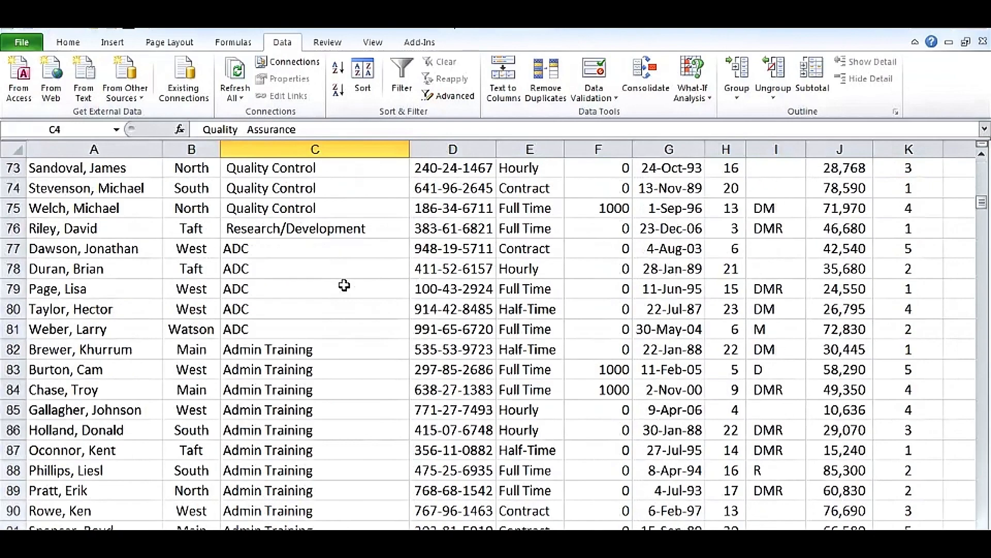
{"action": "scroll", "scroll_direction": "down", "scroll_amount": 3}
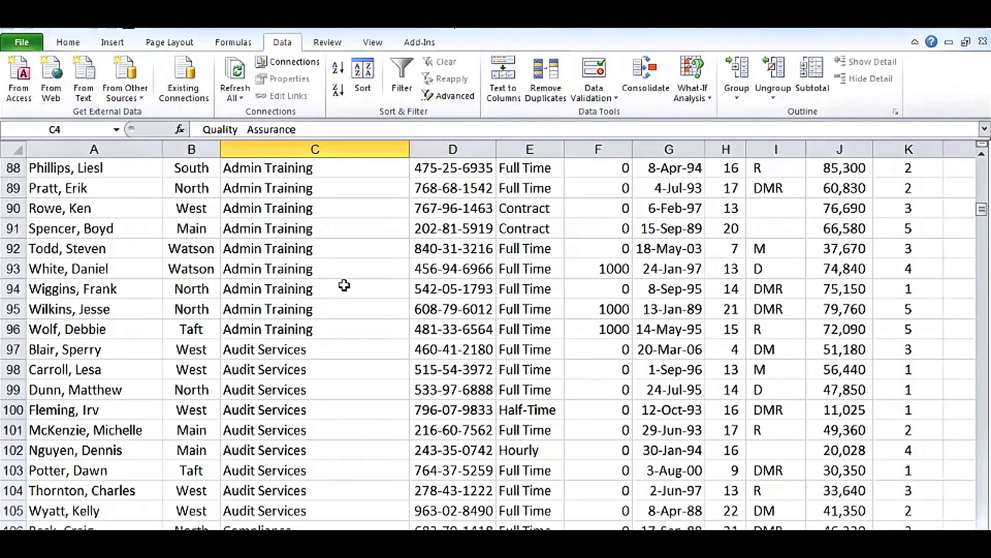
{"action": "scroll", "scroll_direction": "up", "scroll_amount": 3}
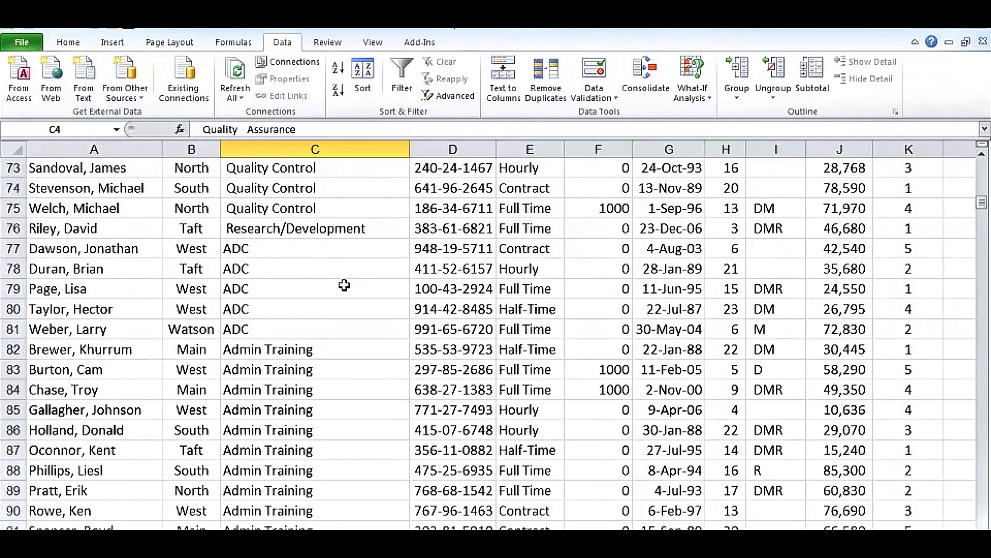
{"action": "left_click", "coordinate": [315, 228]}
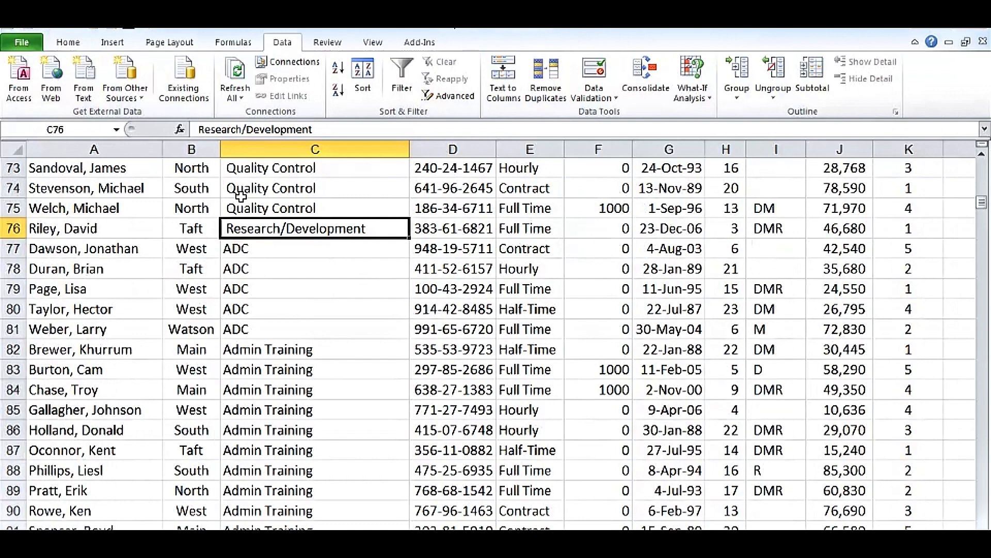
{"action": "mouse_move", "coordinate": [281, 229]}
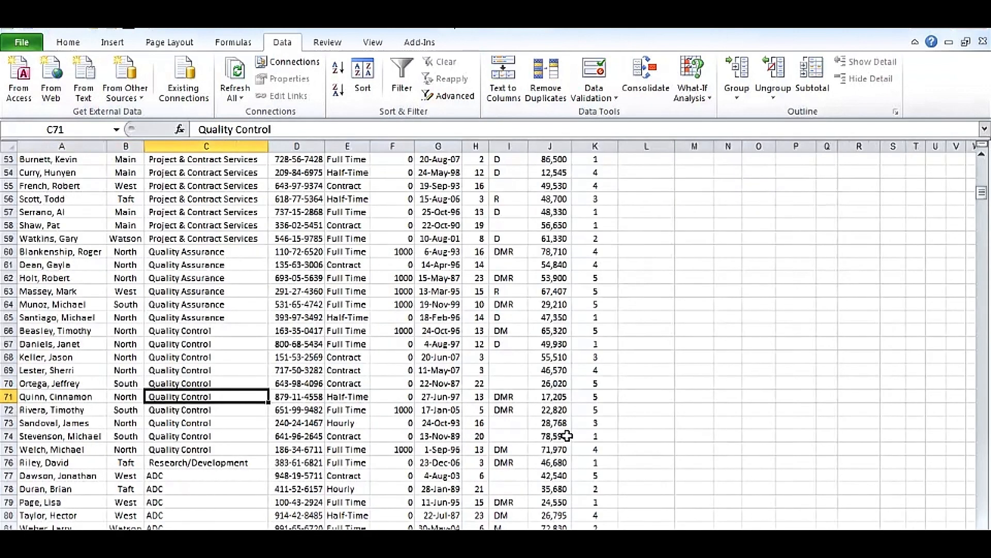
{"action": "left_click", "coordinate": [206, 278]}
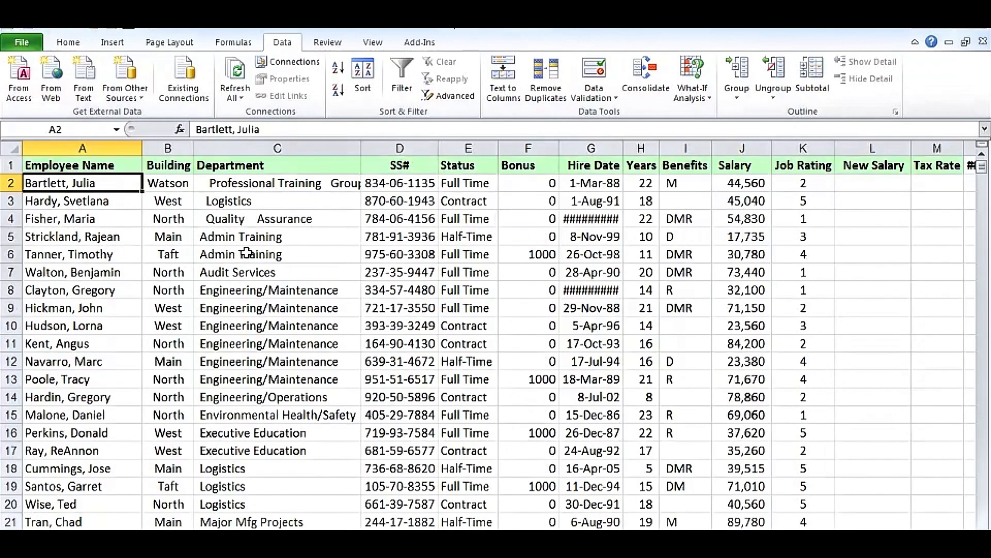
{"action": "mouse_move", "coordinate": [309, 257]}
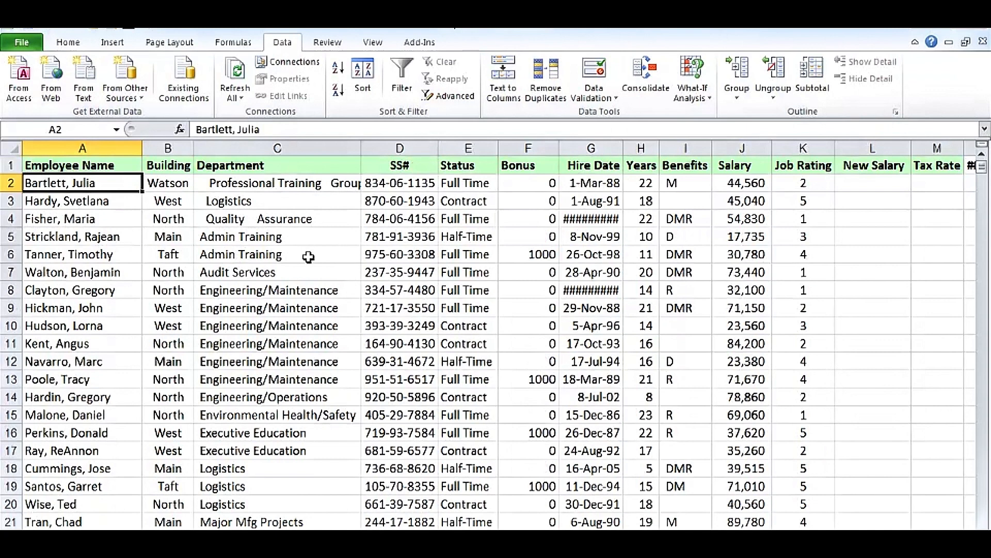
{"action": "mouse_move", "coordinate": [395, 254]}
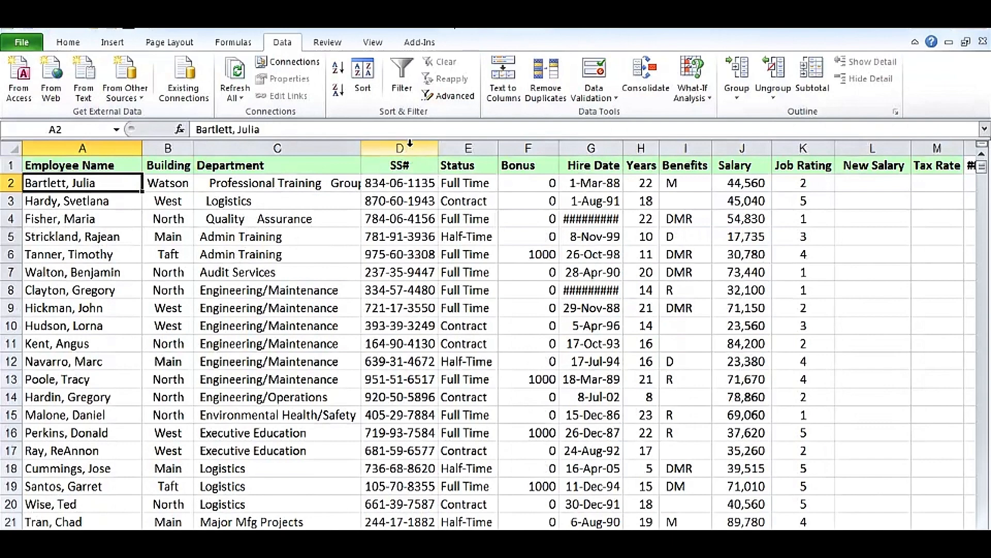
Insert a blank column before SS# and enter =TRIM(C2) in D2 to trim Professional Training Group
{"action": "right_click", "coordinate": [400, 148]}
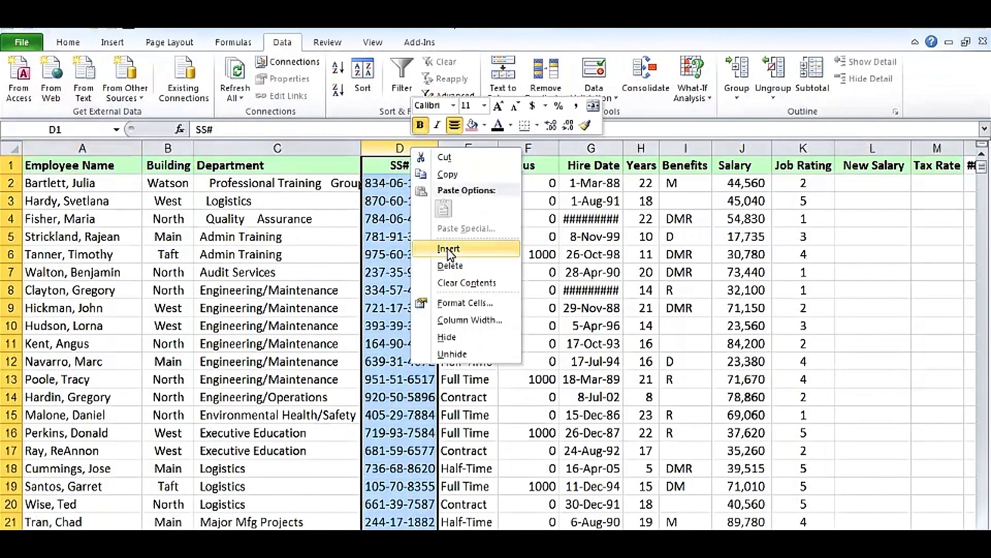
{"action": "left_click", "coordinate": [449, 248]}
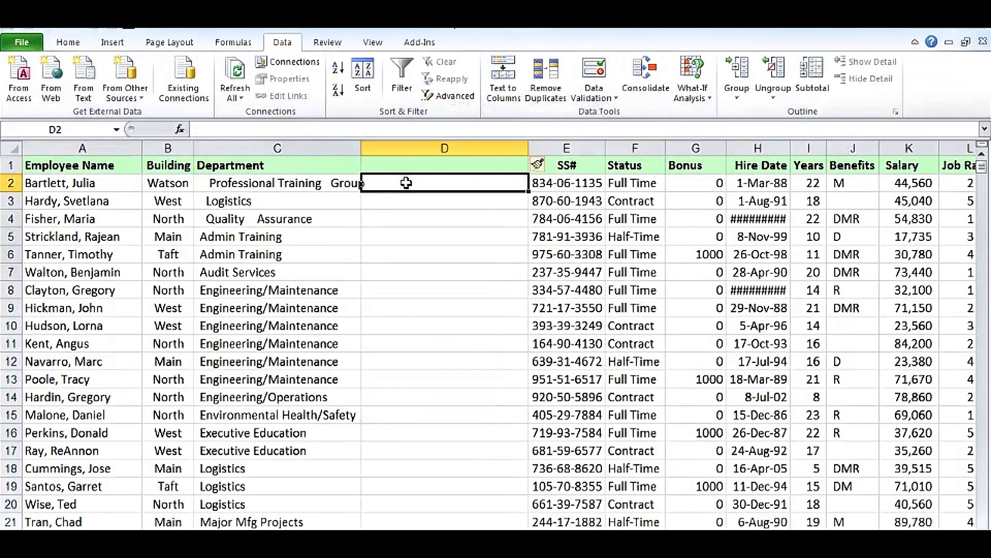
{"action": "type", "text": "=t"}
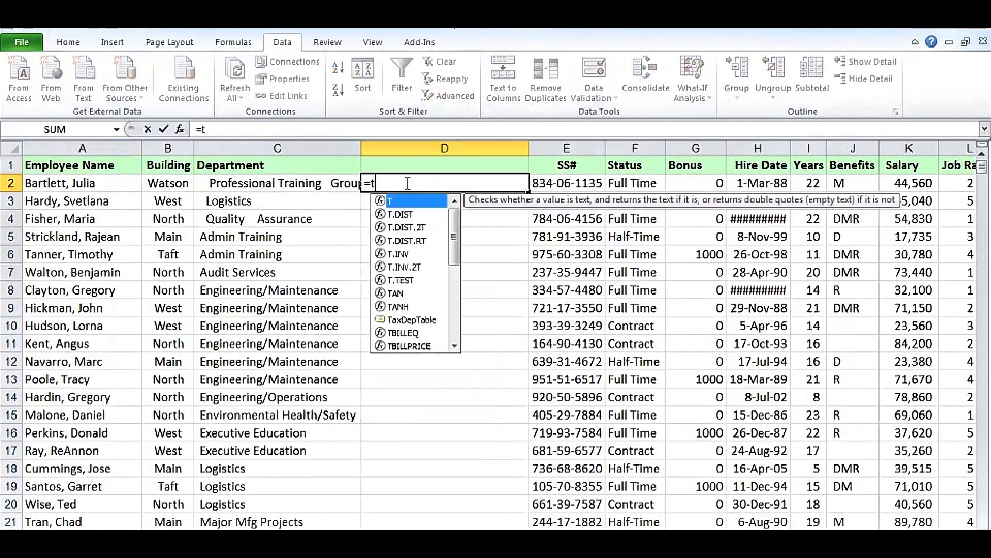
{"action": "type", "text": "rim"}
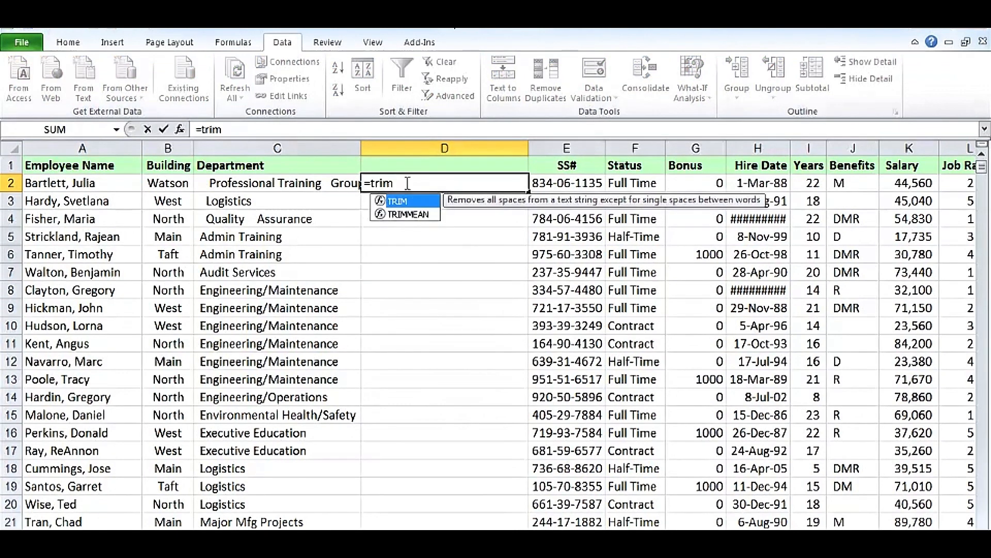
{"action": "type", "text": "("}
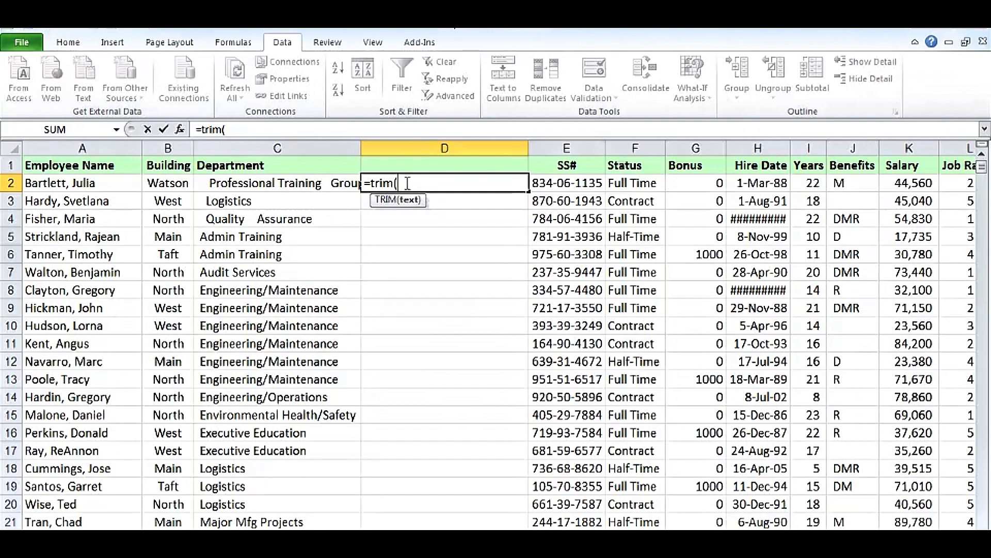
{"action": "left_click", "coordinate": [277, 183]}
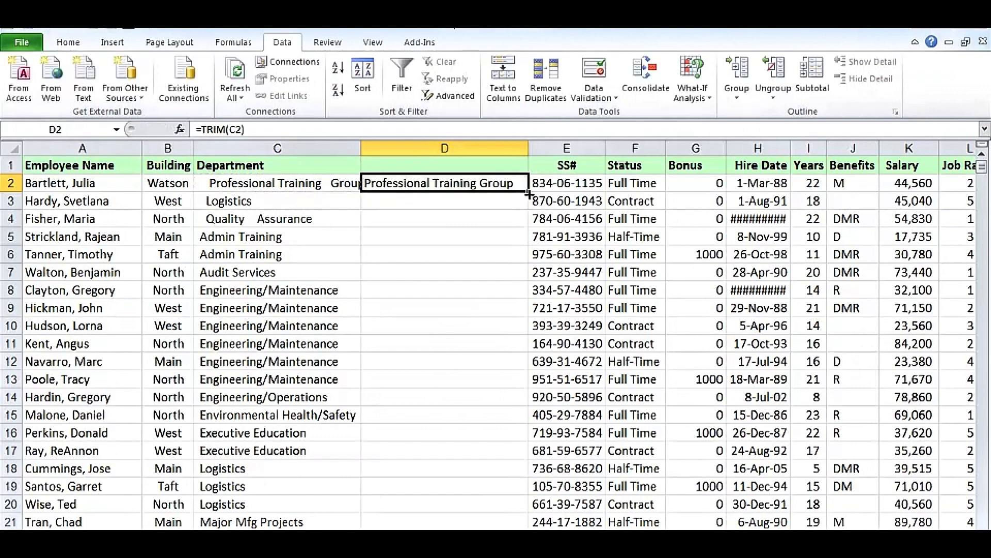
{"action": "left_click_drag", "start_coordinate": [527, 191], "coordinate": [528, 521]}
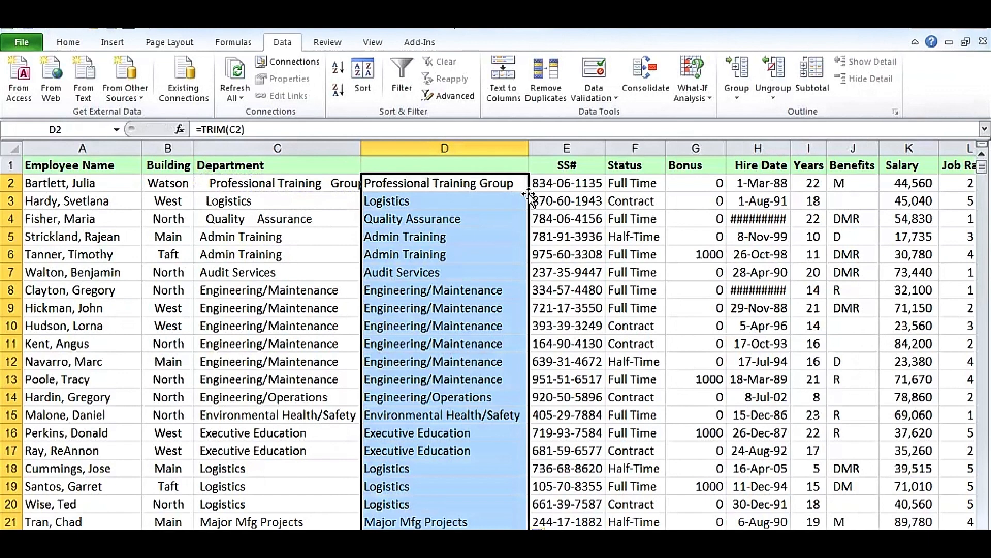
{"action": "mouse_move", "coordinate": [459, 224]}
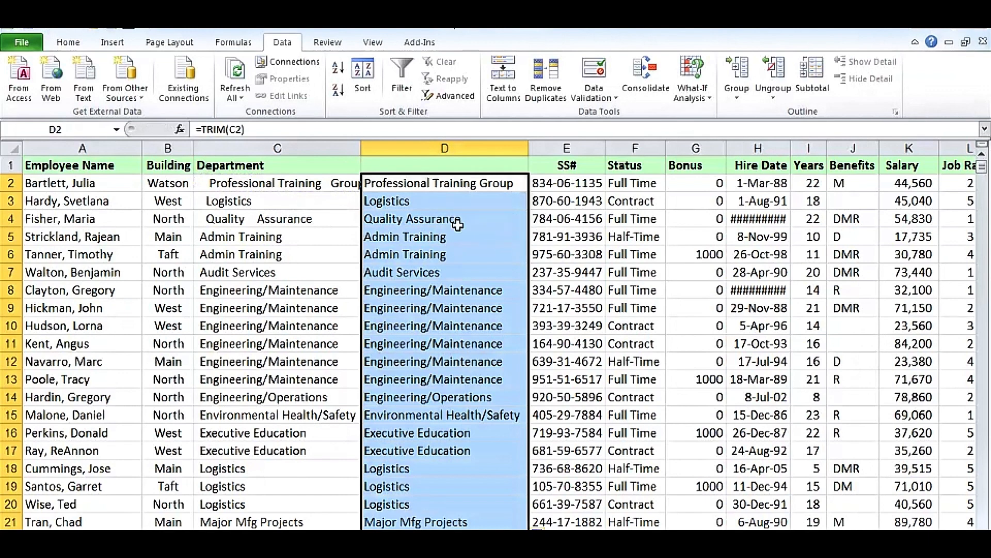
{"action": "left_click", "coordinate": [277, 218]}
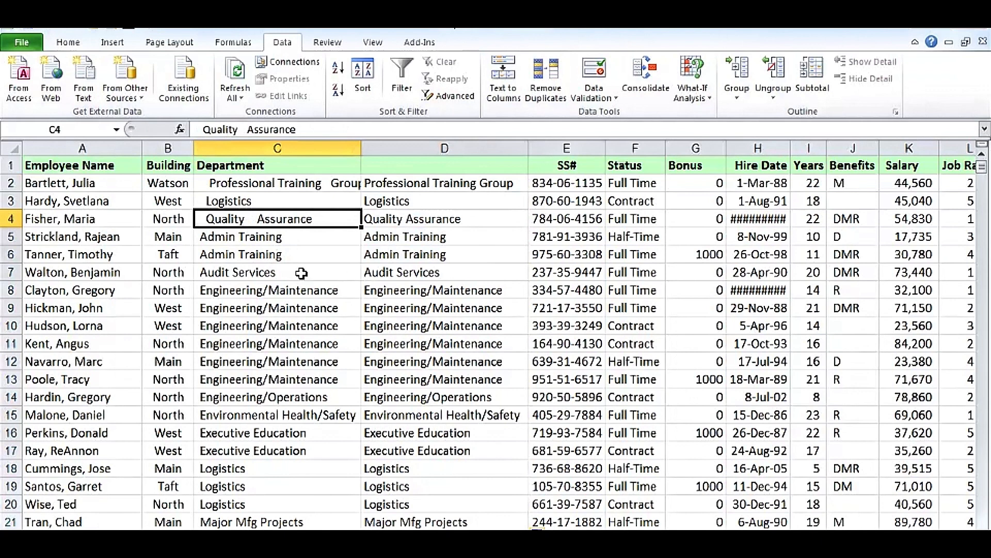
{"action": "left_click", "coordinate": [276, 272]}
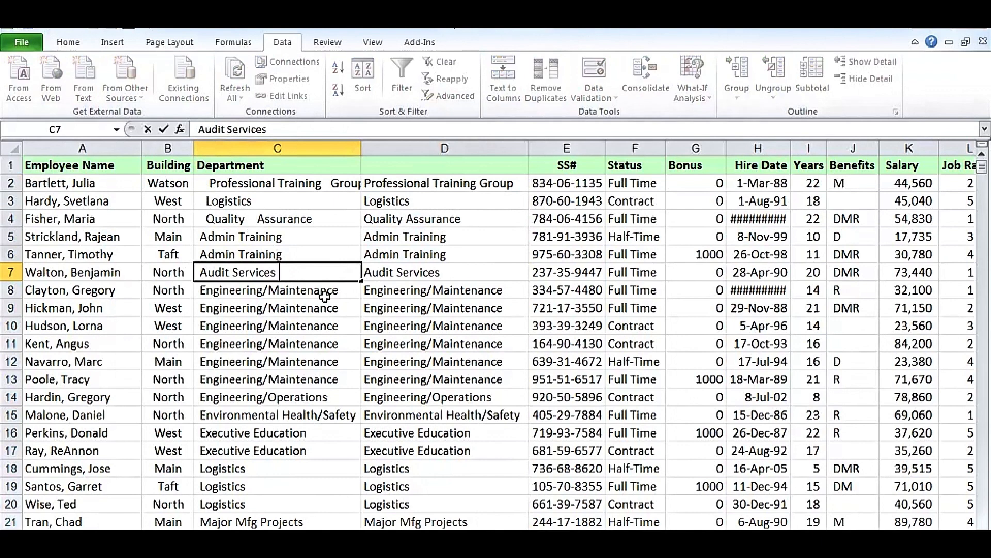
{"action": "left_click", "coordinate": [277, 289]}
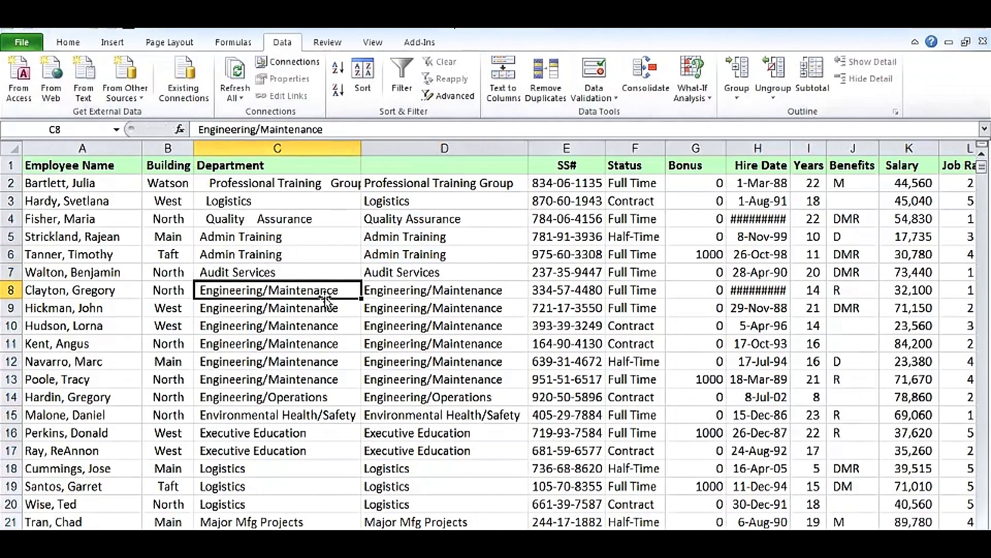
{"action": "left_click", "coordinate": [444, 272]}
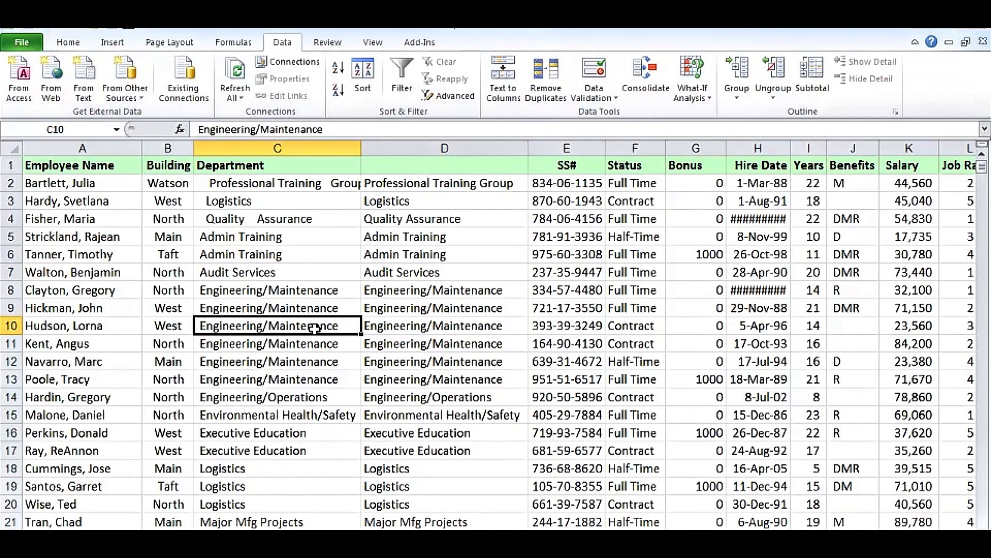
{"action": "mouse_move", "coordinate": [451, 183]}
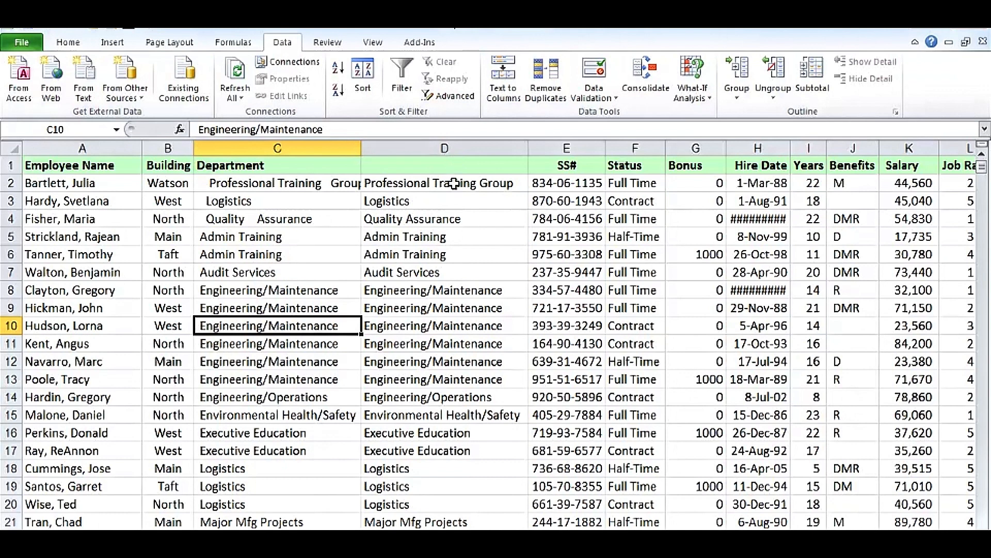
{"action": "left_click", "coordinate": [444, 182]}
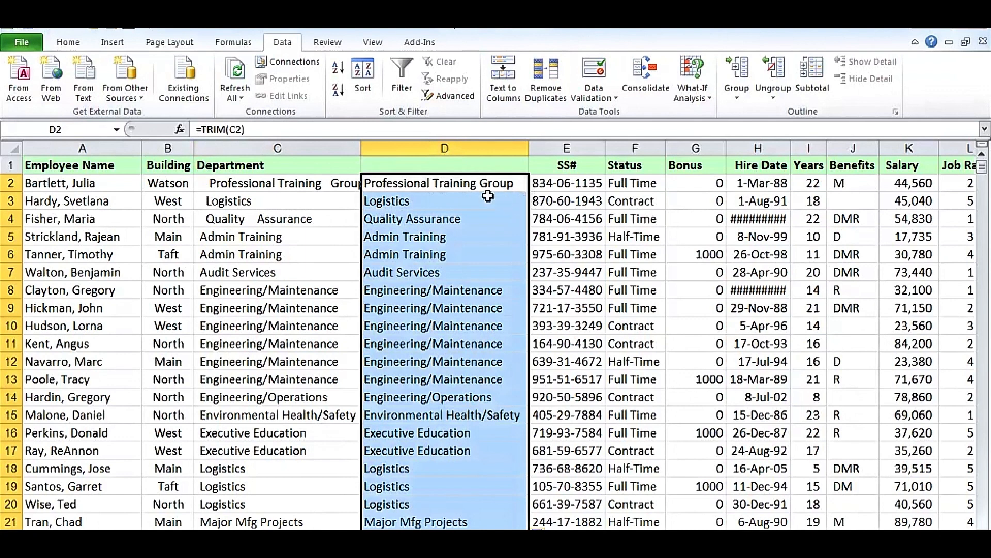
{"action": "mouse_move", "coordinate": [528, 193]}
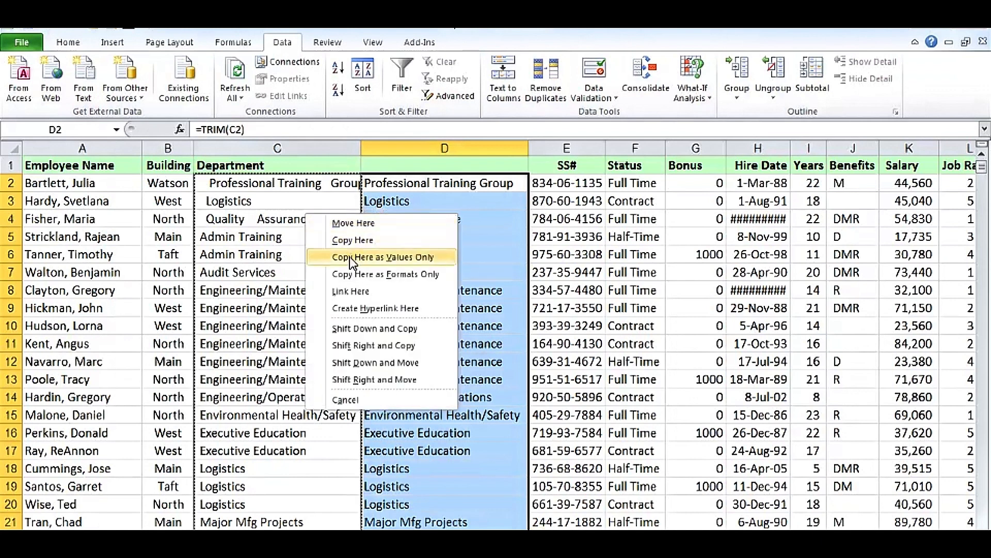
Copy the trimmed values over the Department column and delete the helper formula column
{"action": "left_click", "coordinate": [383, 257]}
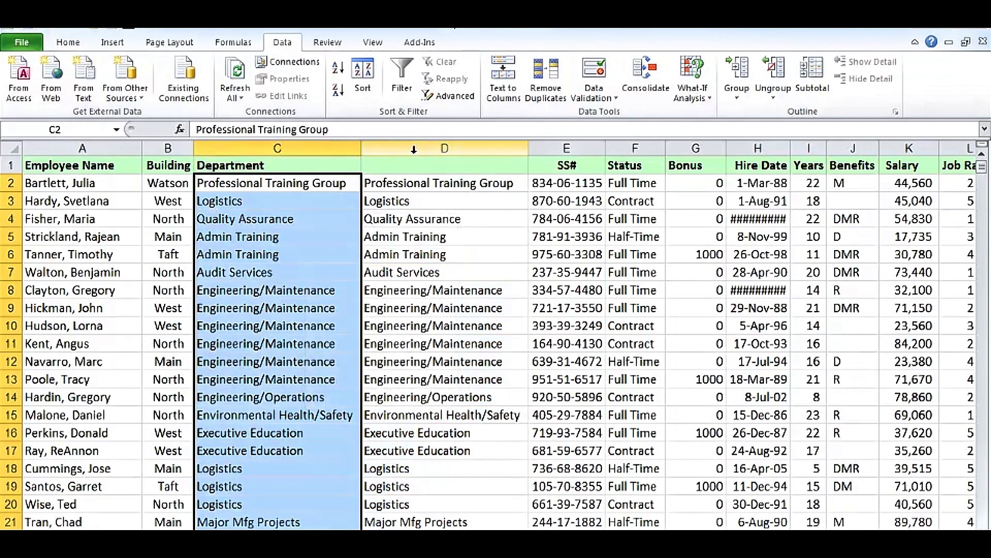
{"action": "right_click", "coordinate": [444, 147]}
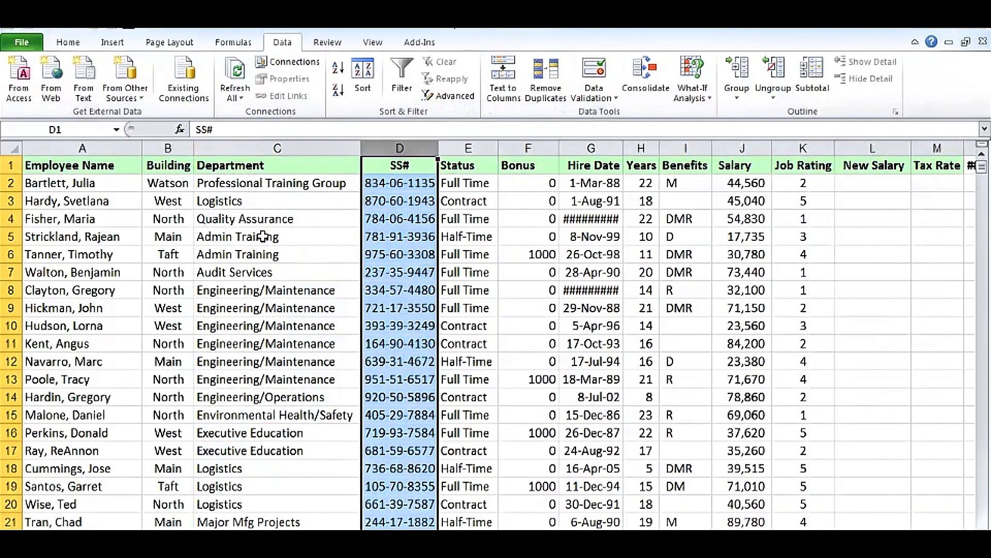
Re-sort the table A to Z by Department so ADC and Admin Training rows lead
{"action": "left_click", "coordinate": [277, 235]}
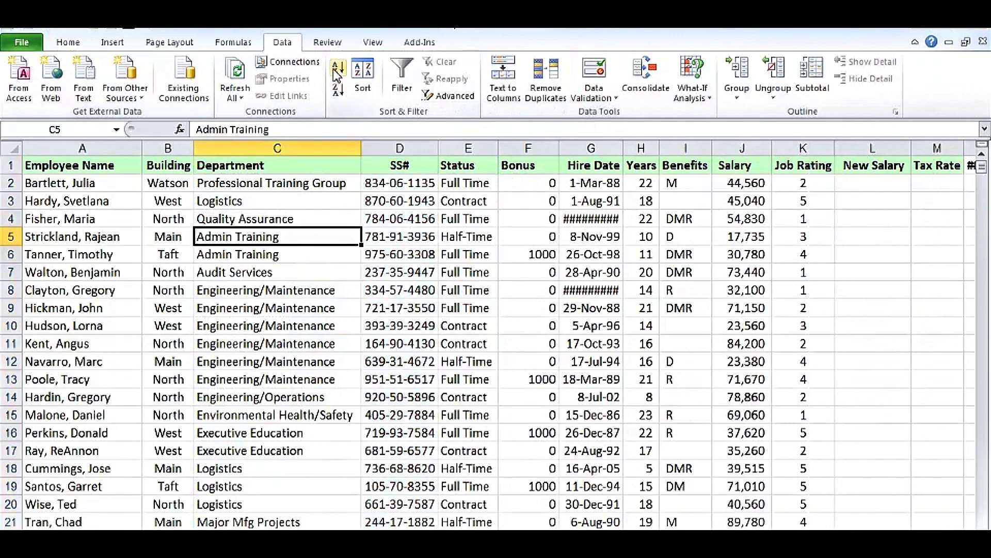
{"action": "left_click", "coordinate": [336, 66]}
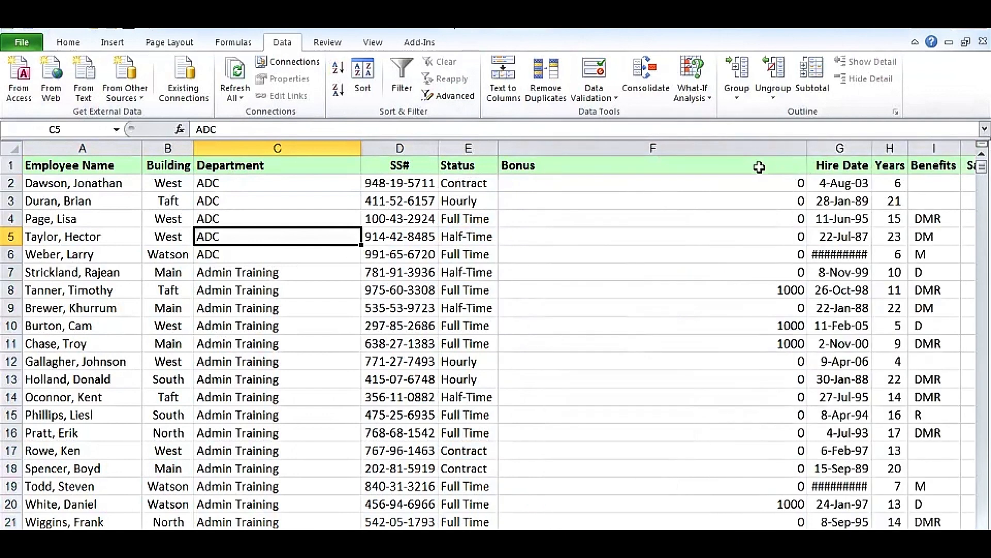
Enter =IF(AND(E2="Full Time",K2>3),1000,0) as the Bonus formula in F2
{"action": "type", "text": "=IF(AND(E2=\"Full Time\",K2>3),1000,0)"}
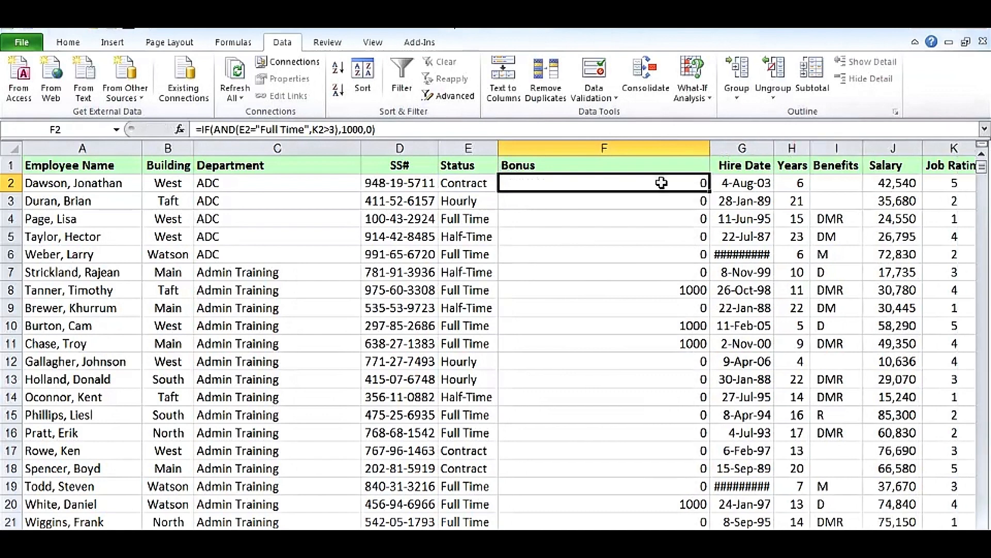
Check F2's formula, E10's Full Time status and K10's rating 5, then edit F10's Bonus formula
{"action": "double_click", "coordinate": [603, 183]}
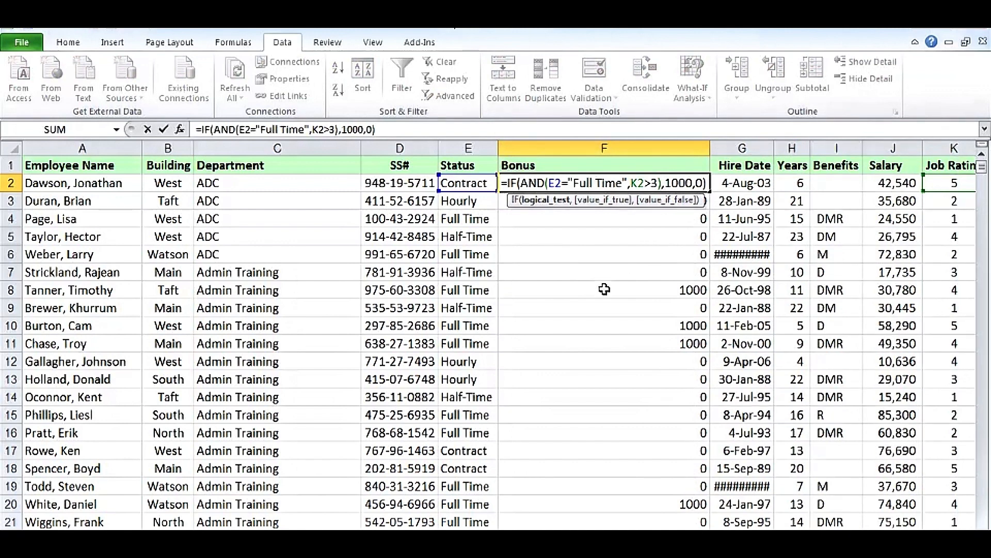
{"action": "mouse_move", "coordinate": [588, 325]}
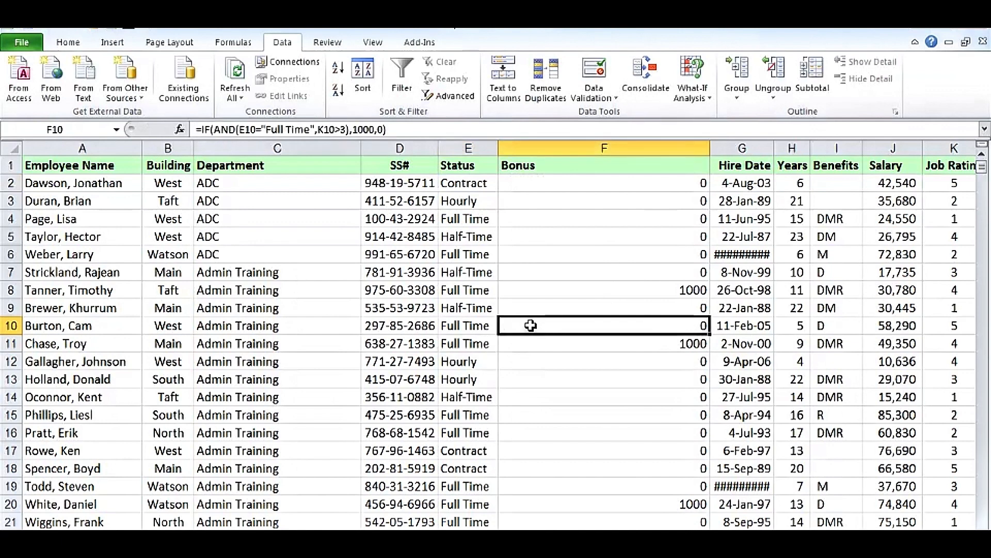
{"action": "left_click", "coordinate": [467, 325]}
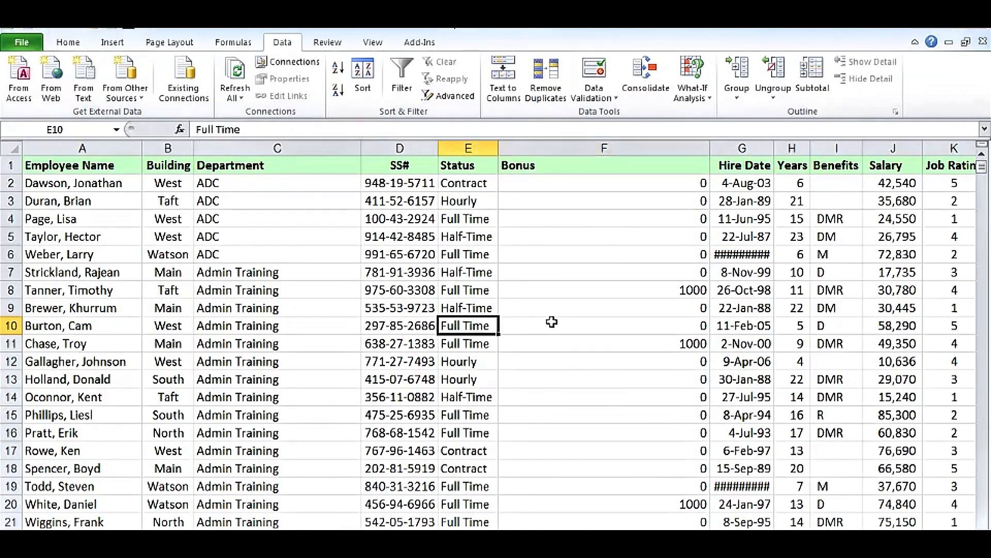
{"action": "left_click", "coordinate": [953, 325]}
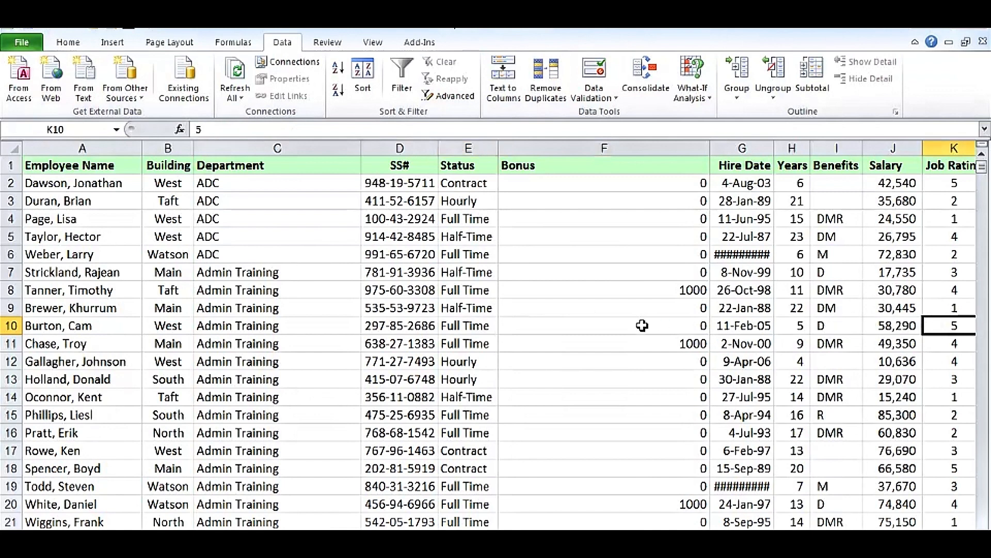
{"action": "type", "text": "=IF(AND(E10=\"Full Time\",K10>3),1000,0)"}
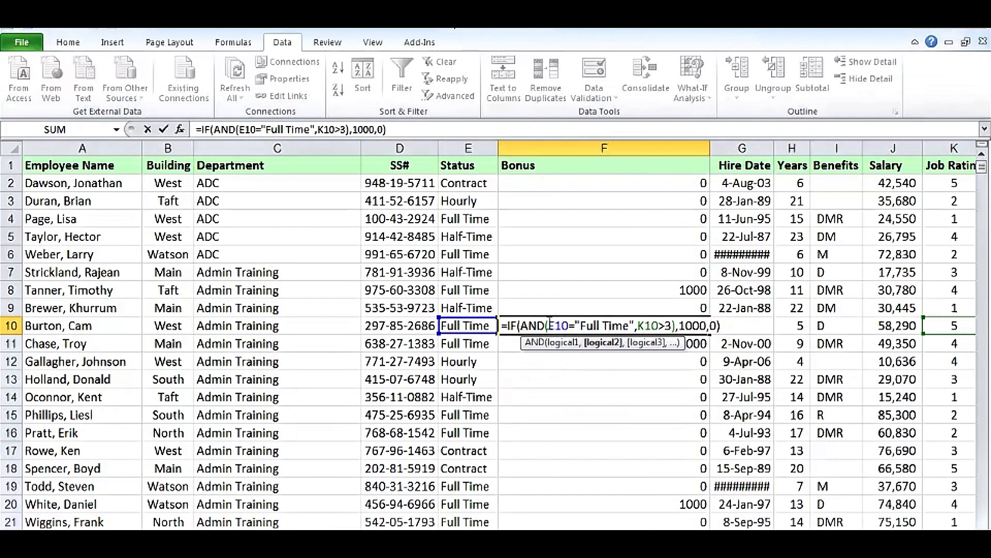
Wrap E10 in TRIM within F10's formula so row 10's Bonus becomes 1000
{"action": "type", "text": "tr"}
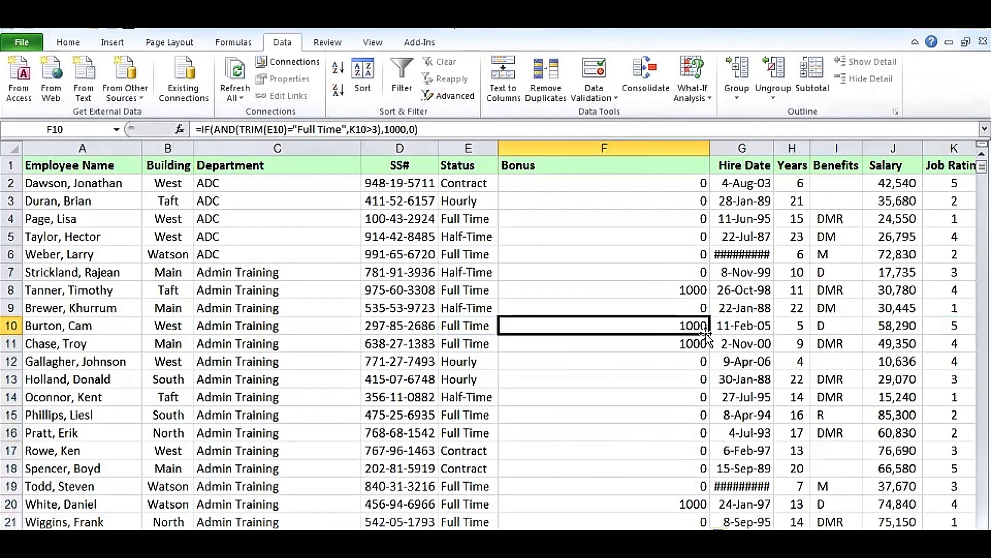
Fill the TRIM-based Bonus formula from F10 up to F2 and confirm F11's formula uses TRIM
{"action": "left_click_drag", "start_coordinate": [702, 325], "coordinate": [702, 182]}
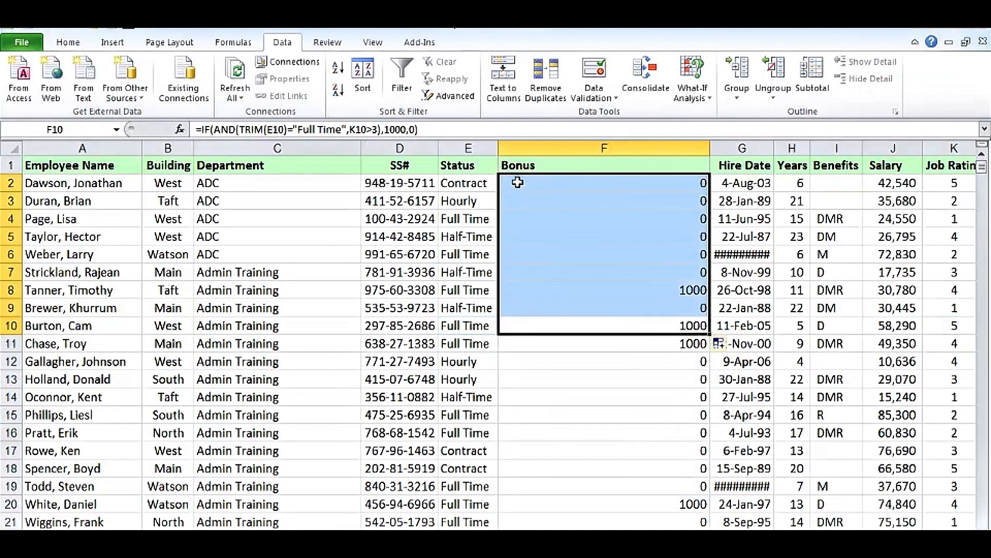
{"action": "left_click", "coordinate": [602, 342]}
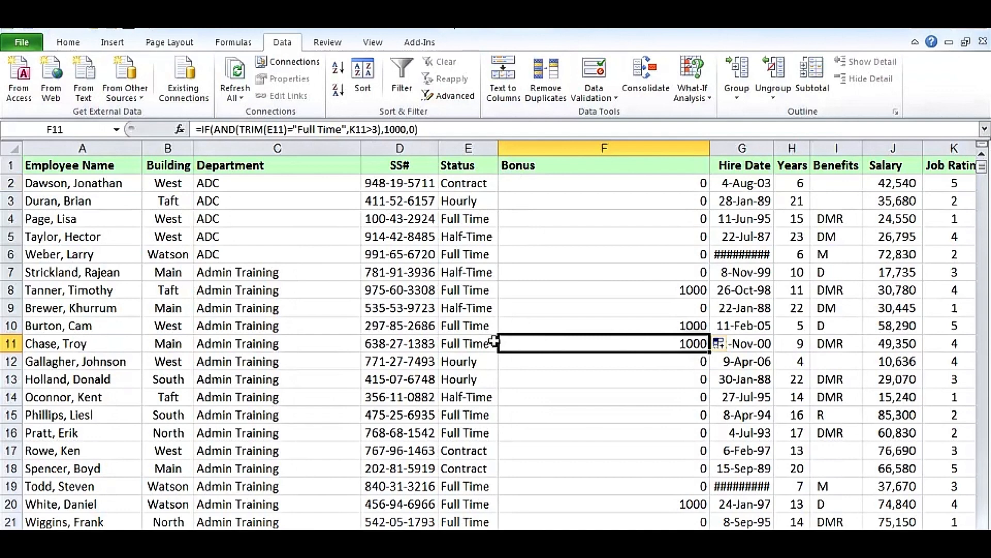
{"action": "double_click", "coordinate": [604, 343]}
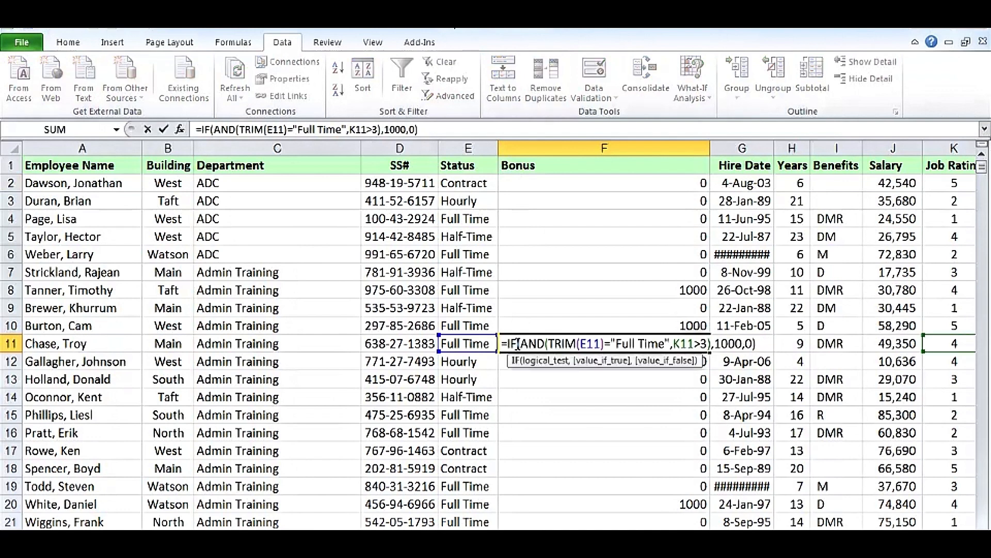